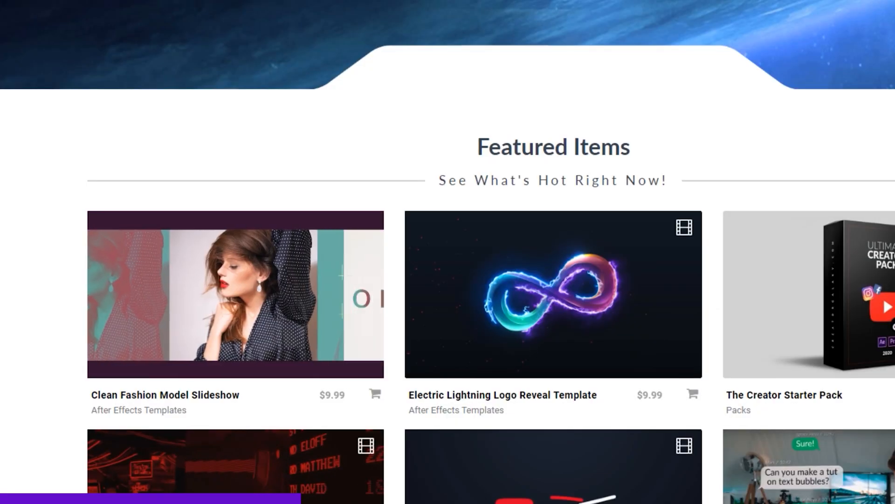
View the Clean Fashion Model Slideshow product page on CreatorGalaxy, then return to After Effects.
{"action": "left_click", "coordinate": [231, 294]}
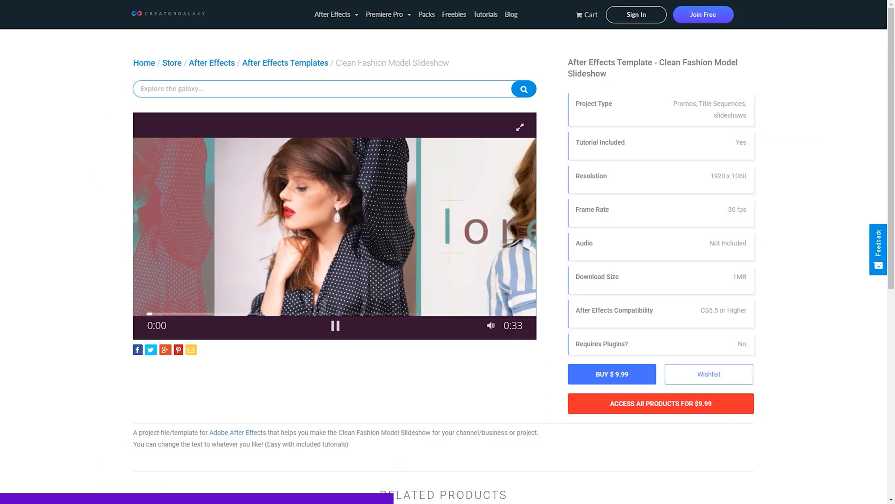
{"action": "left_click", "coordinate": [485, 14]}
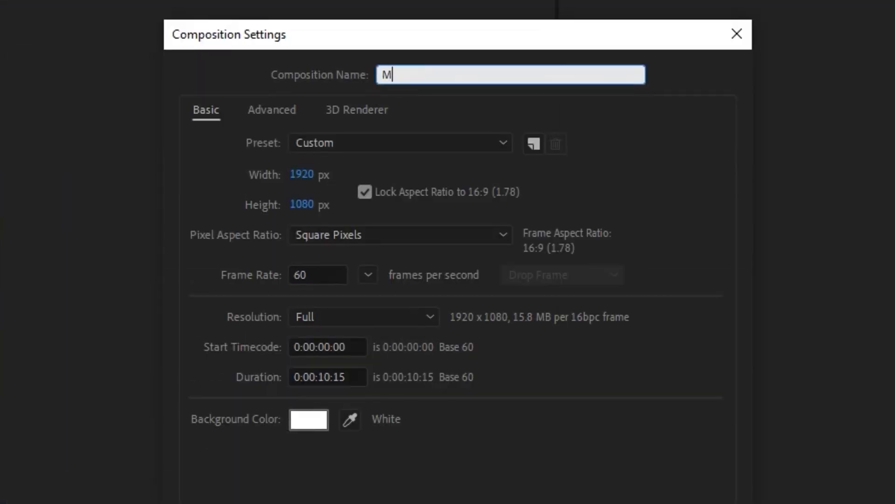
Name the composition 'Main Comp' and set its frame rate to 30 fps.
{"action": "type", "text": "ain Comp"}
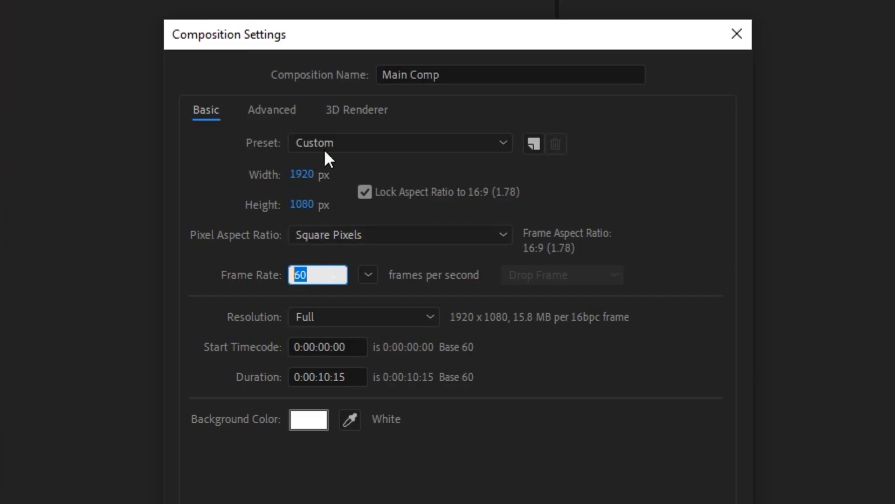
{"action": "mouse_move", "coordinate": [318, 203]}
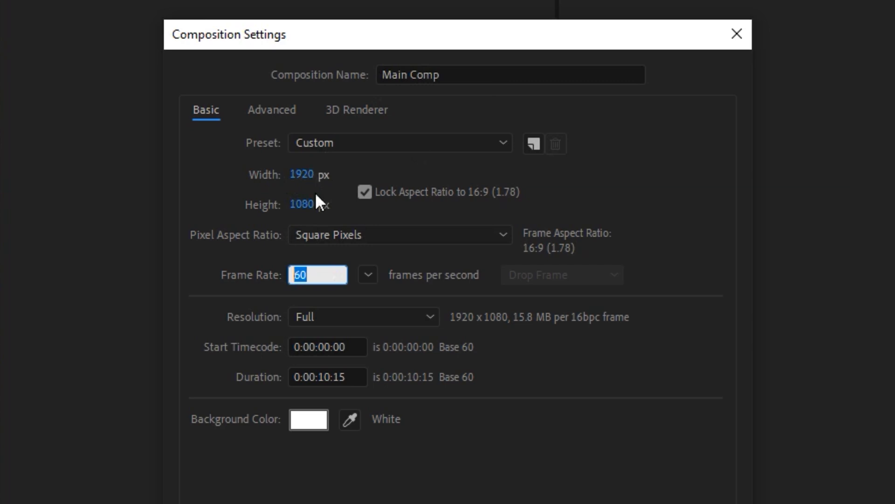
{"action": "type", "text": "30"}
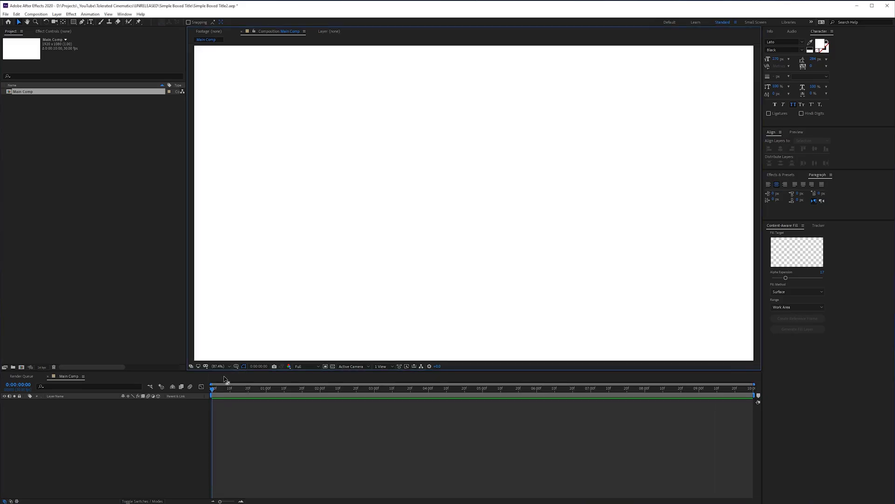
{"action": "mouse_move", "coordinate": [473, 189]}
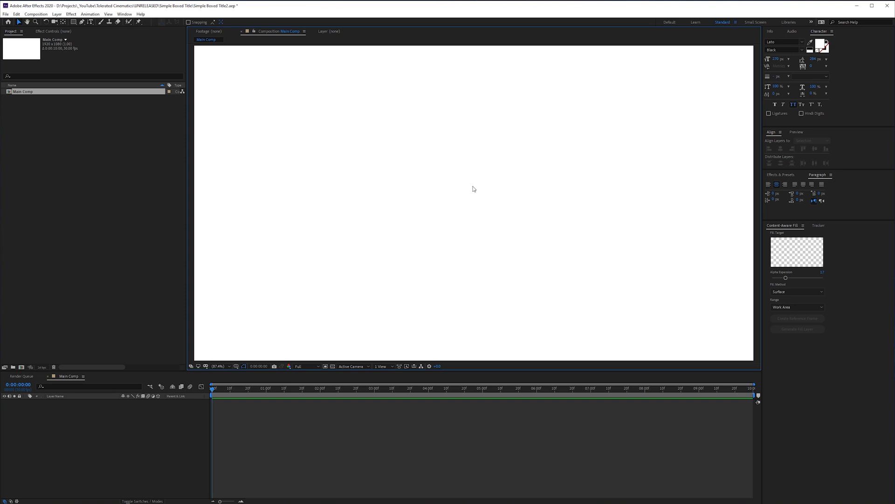
{"action": "mouse_move", "coordinate": [476, 188]}
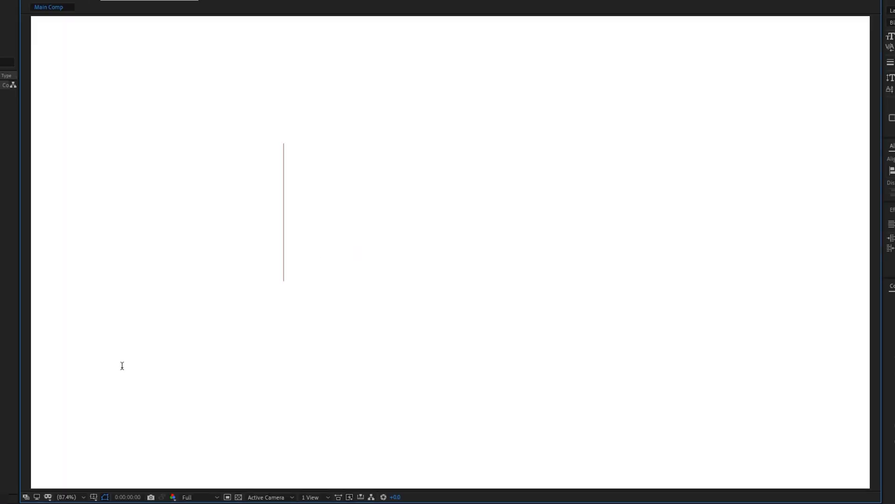
Type the title text 'CREATE' in black on the white Main Comp canvas.
{"action": "type", "text": "CREATE"}
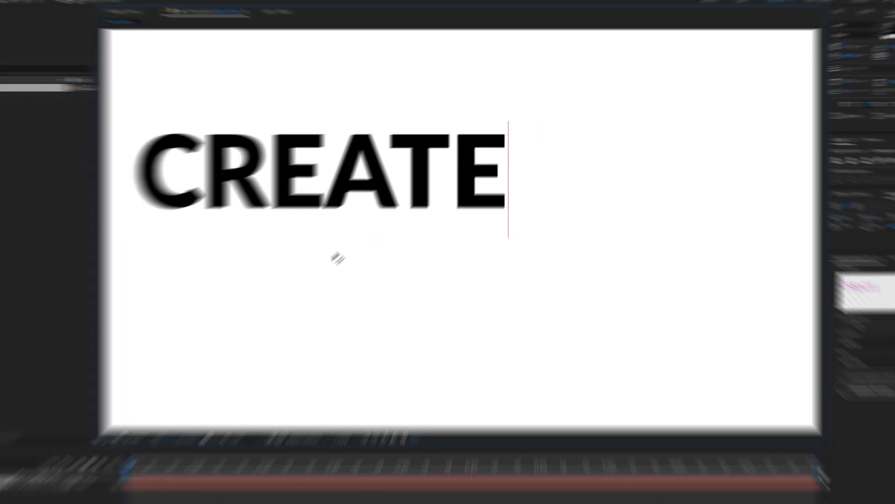